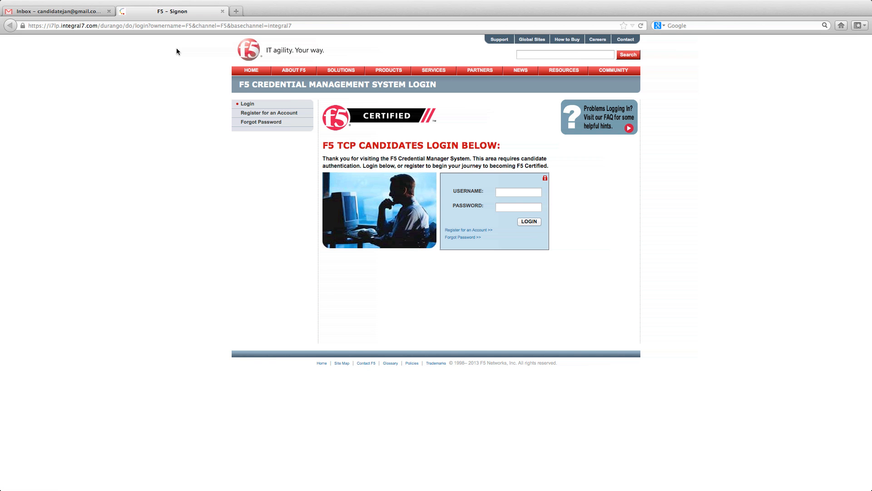
# Step: Start candidate registration and agree to the terms of use to create a profile
pyautogui.click(468, 230)
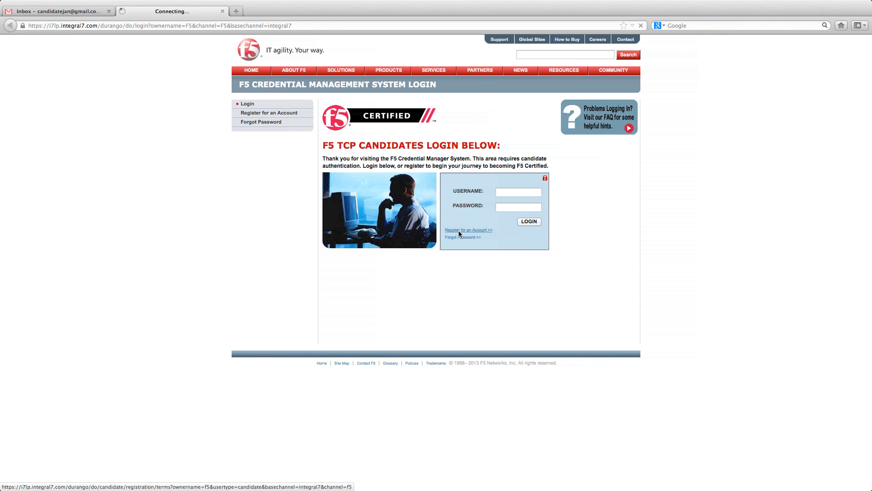
pyautogui.click(468, 229)
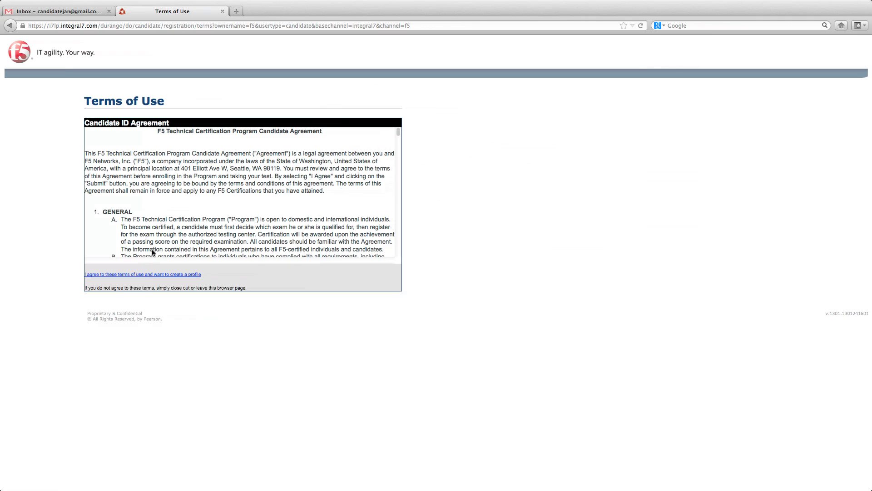
pyautogui.click(143, 273)
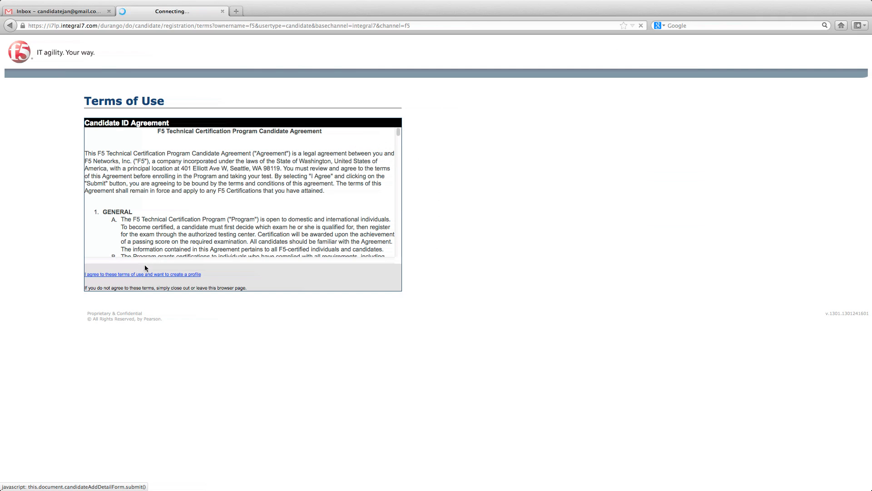
pyautogui.click(143, 274)
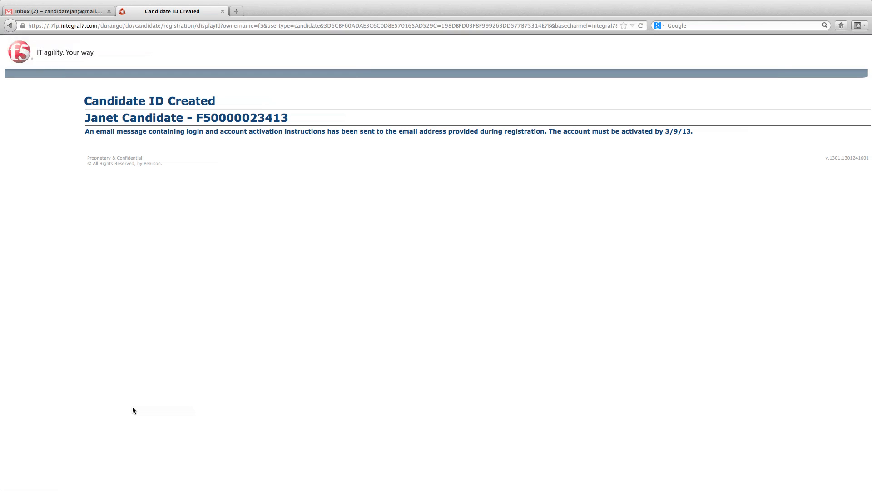
# Step: View the 'New Account Activation Self Registration' email in Gmail and follow its activation link
pyautogui.click(58, 11)
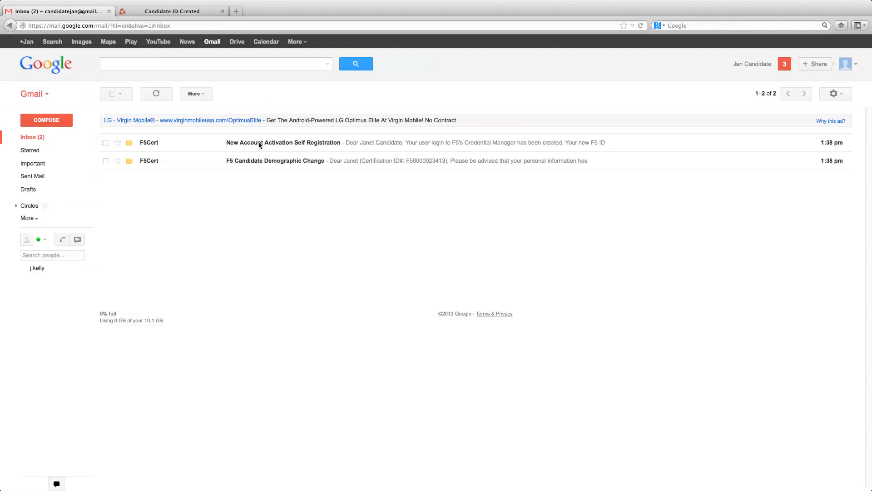
pyautogui.click(282, 143)
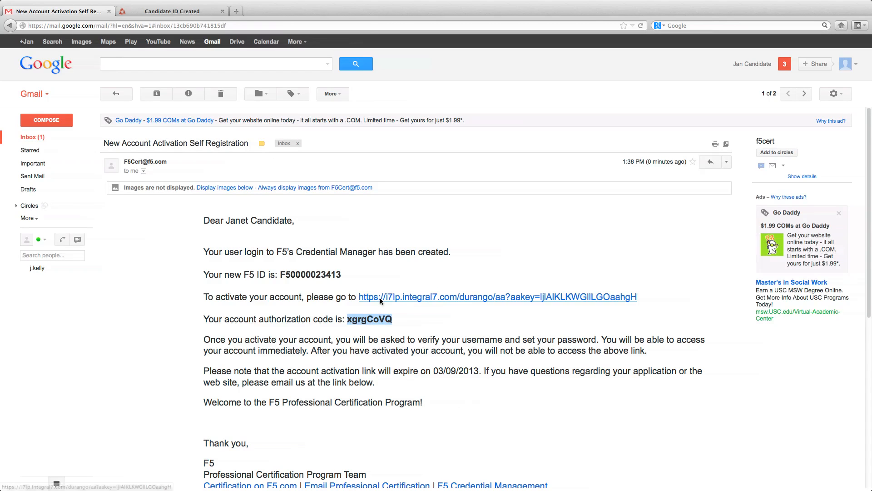
pyautogui.click(497, 296)
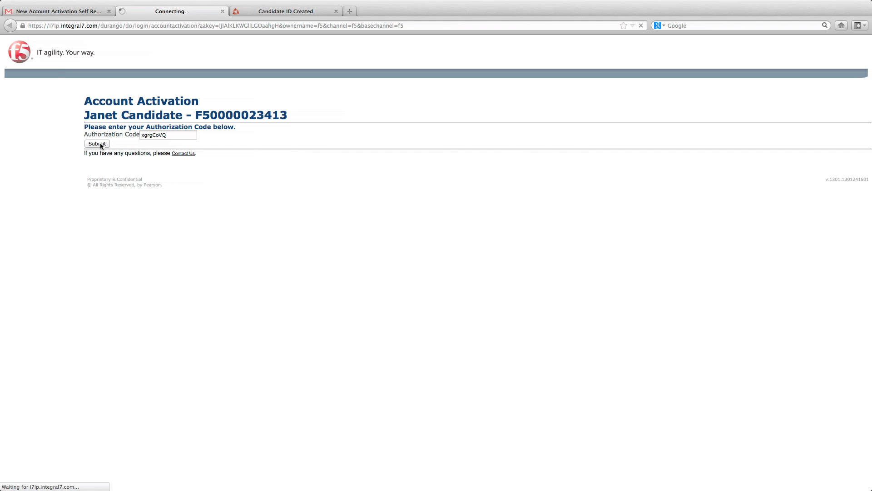
# Step: Submit the authorization code, then enter and confirm a new password on New Registration and save it
pyautogui.click(97, 144)
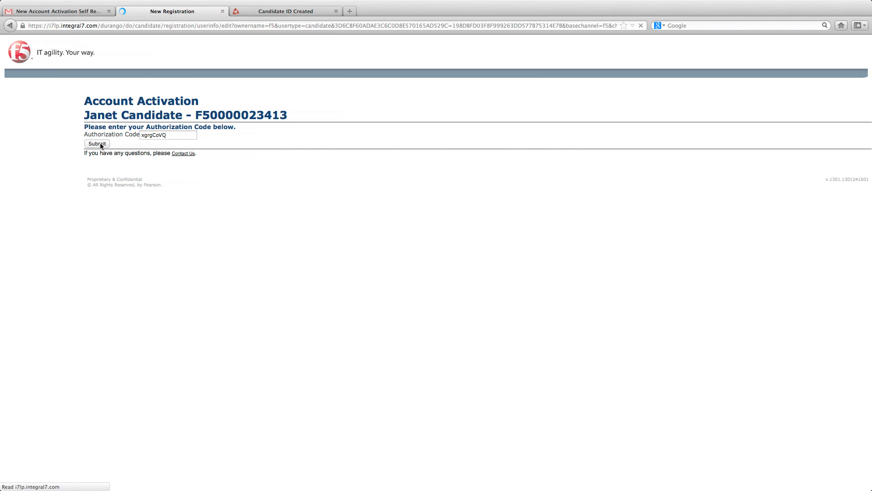
pyautogui.click(97, 144)
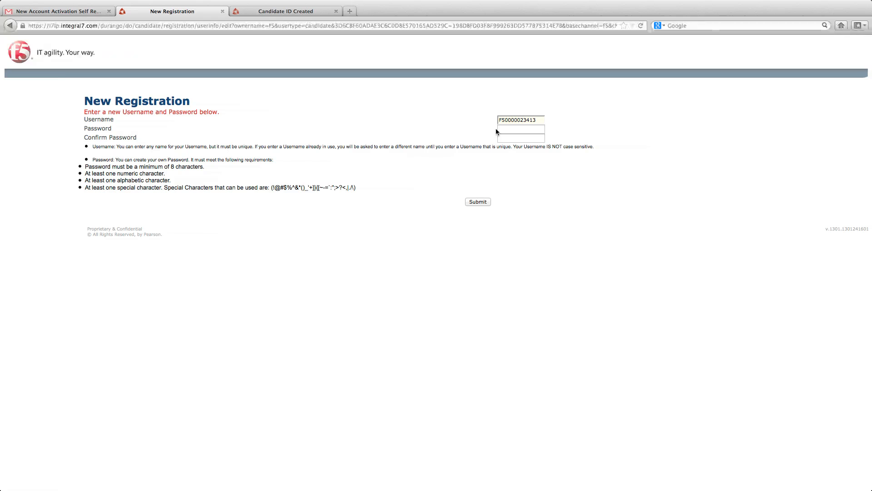
pyautogui.click(521, 128)
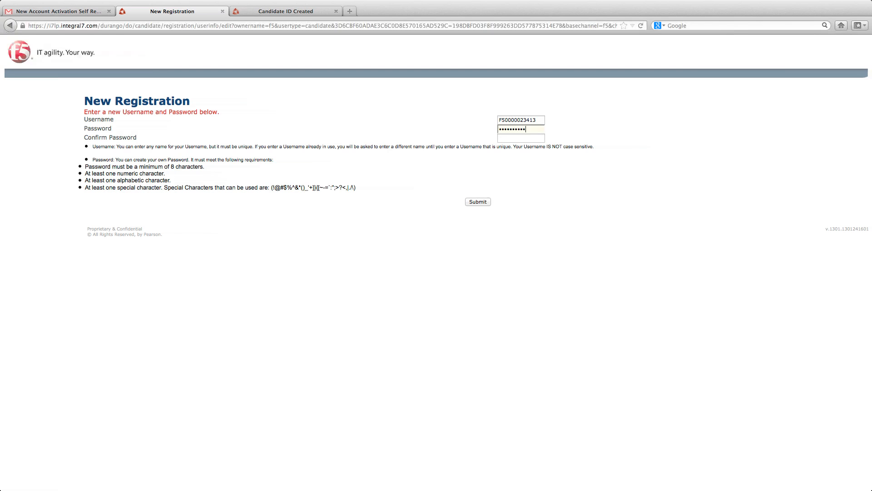
pyautogui.write('•••••')
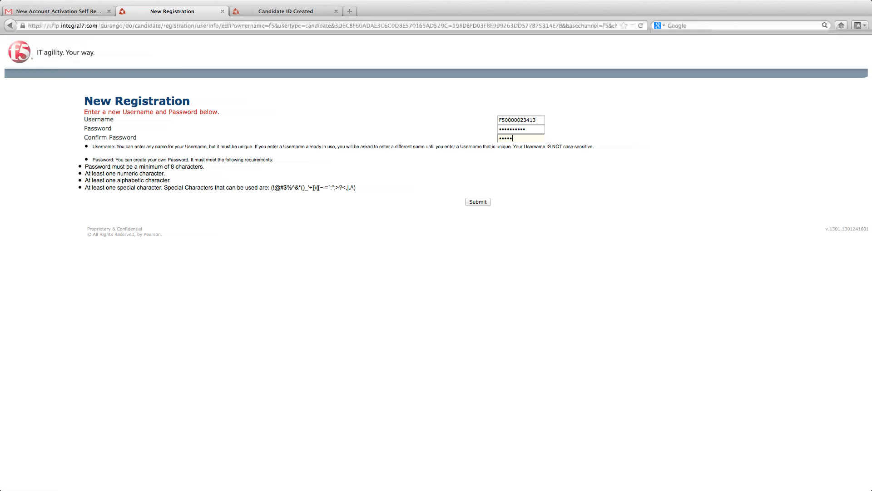
pyautogui.write('••••••')
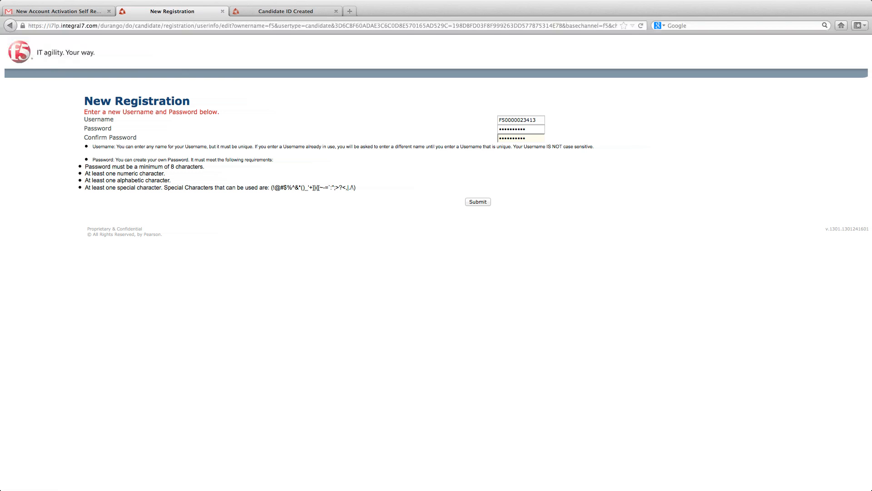
pyautogui.click(478, 202)
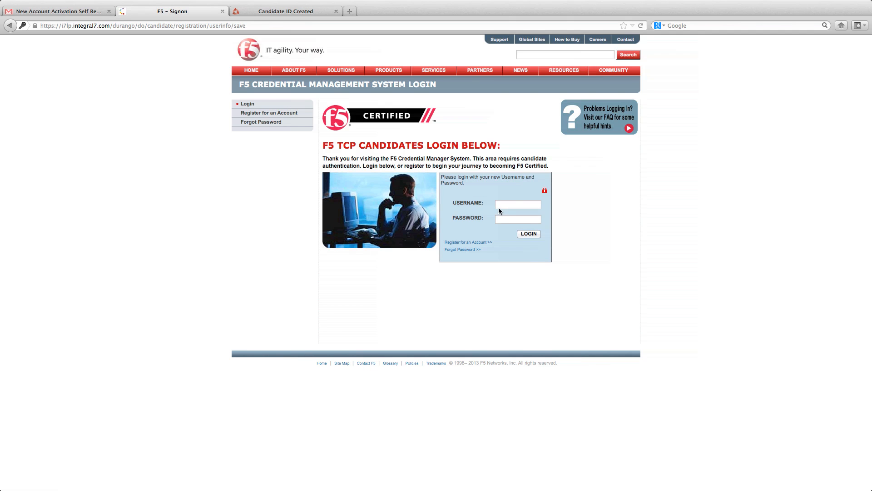
pyautogui.moveTo(482, 224)
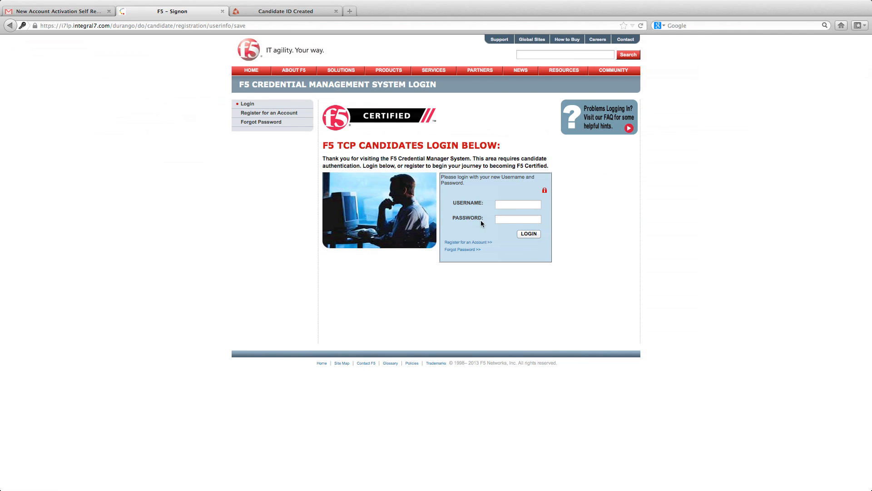
pyautogui.click(517, 204)
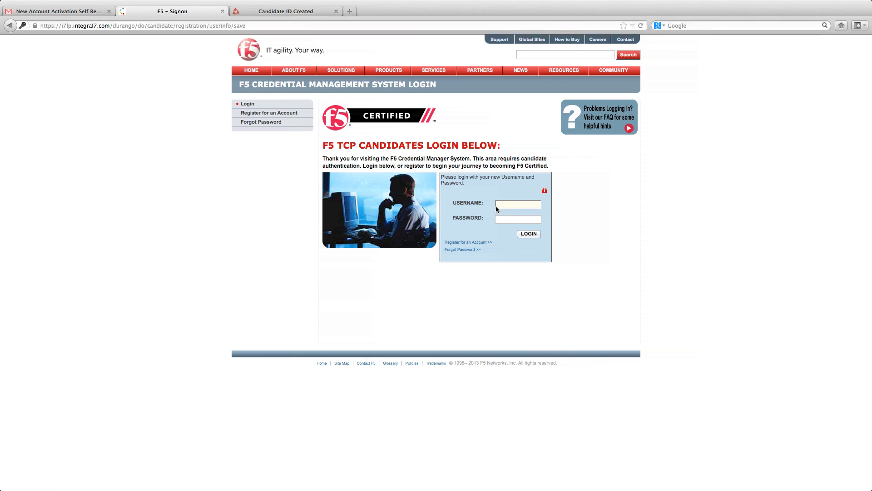
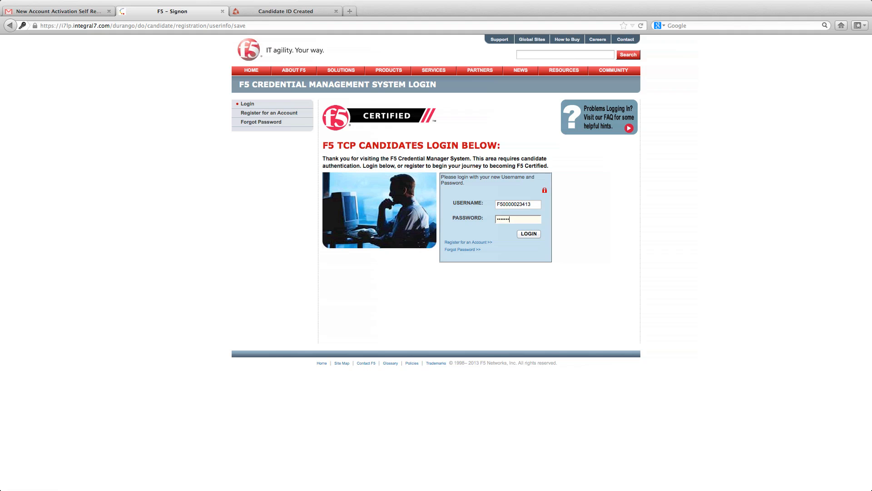
pyautogui.click(528, 233)
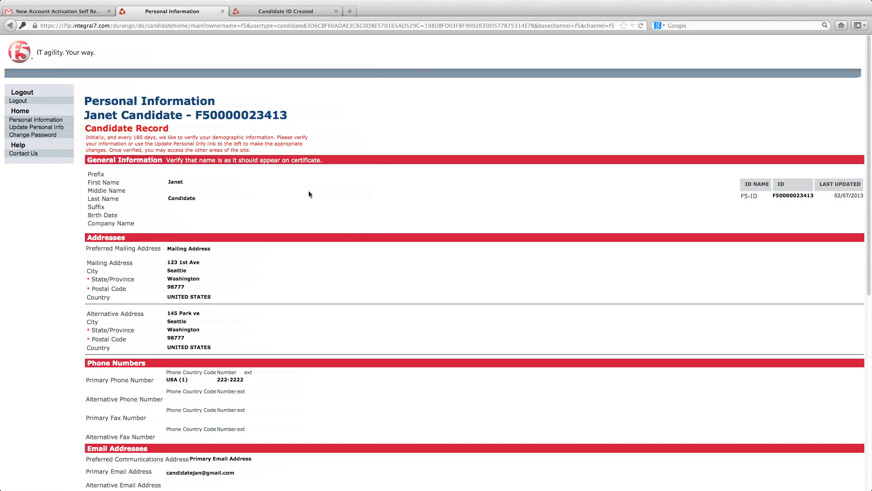
pyautogui.moveTo(351, 192)
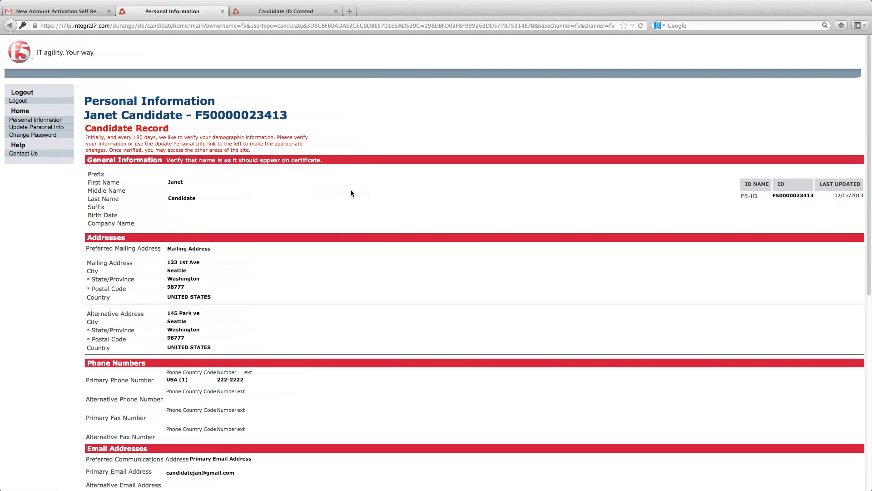
# Step: Review the Candidate Record page and verify the personal details below the custom questions
pyautogui.scroll(-3)
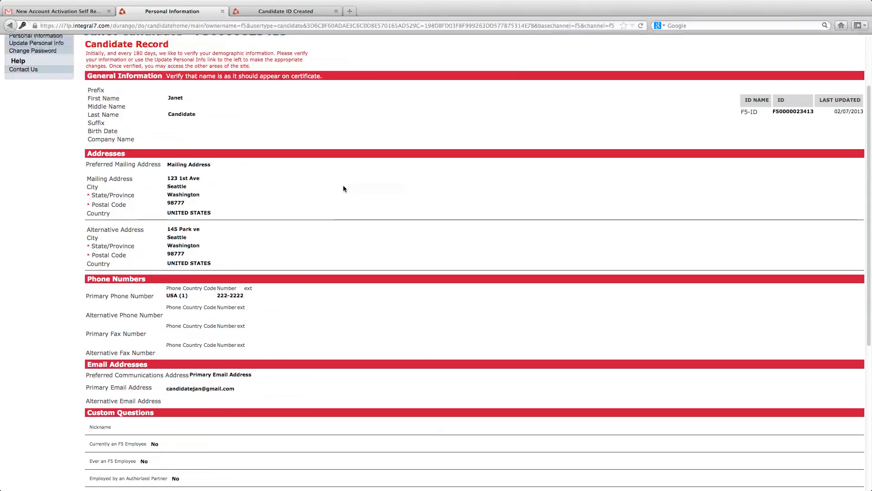
pyautogui.scroll(-3)
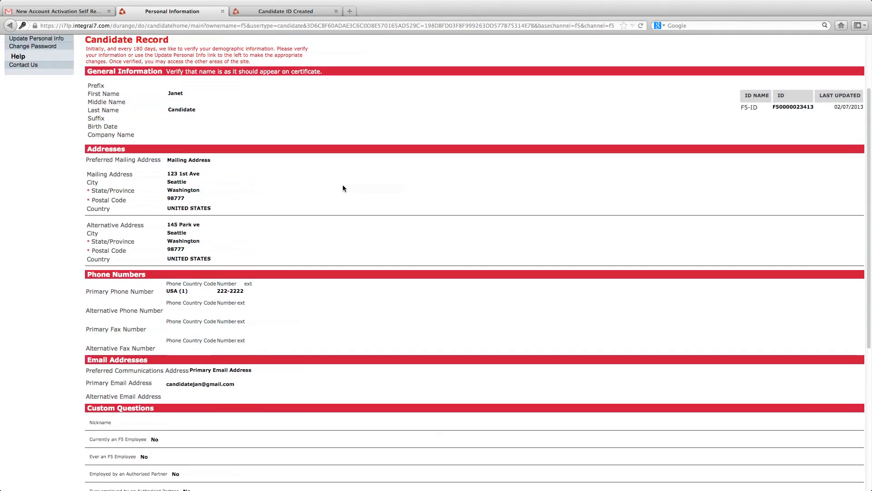
pyautogui.scroll(-3)
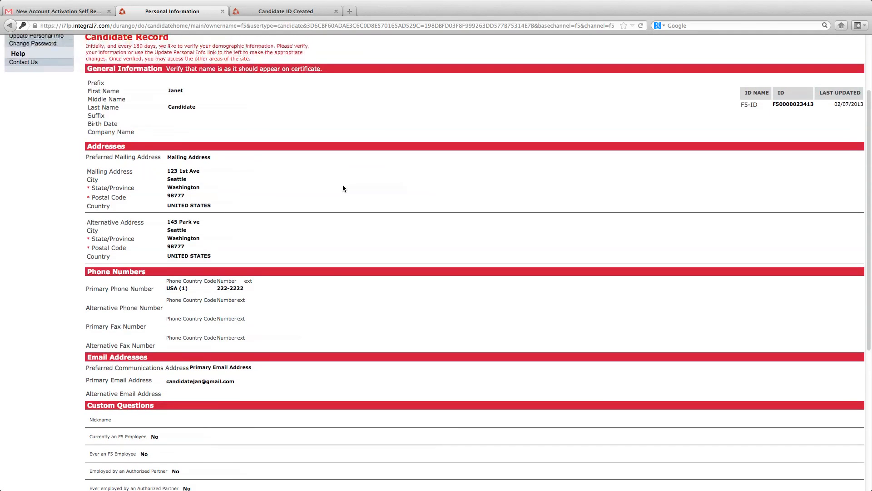
pyautogui.scroll(-3)
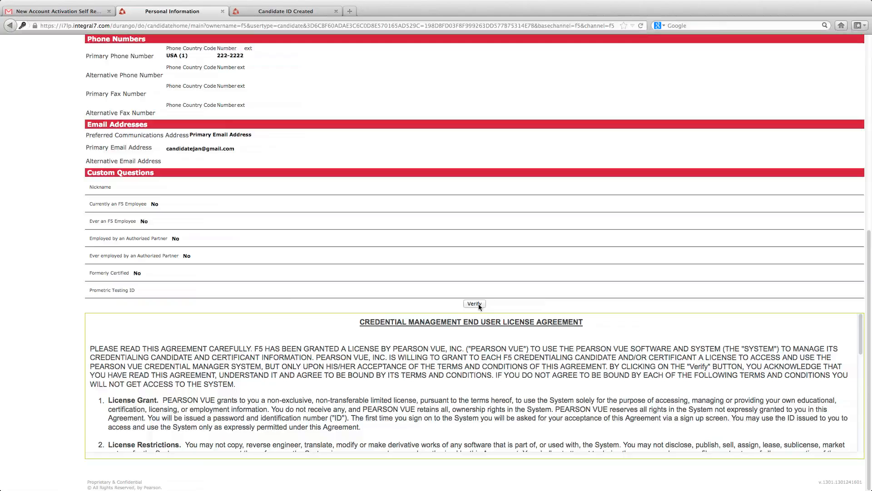
pyautogui.click(474, 304)
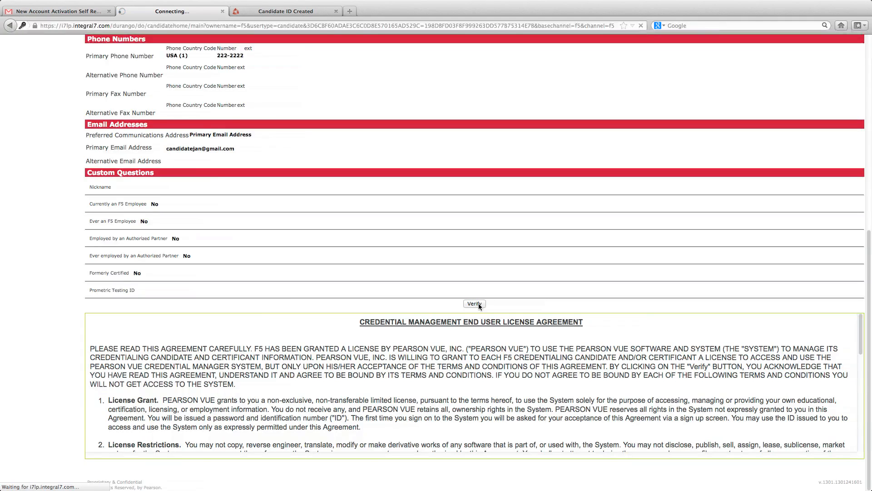
pyautogui.click(475, 304)
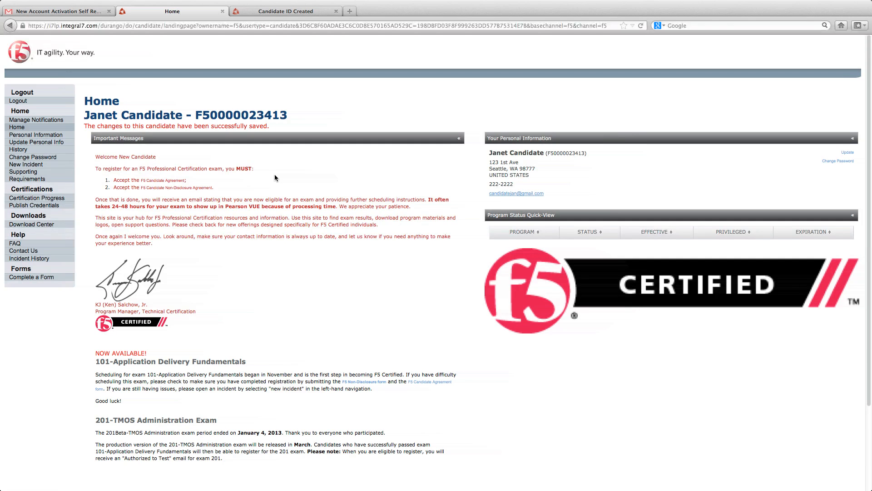
pyautogui.moveTo(114, 232)
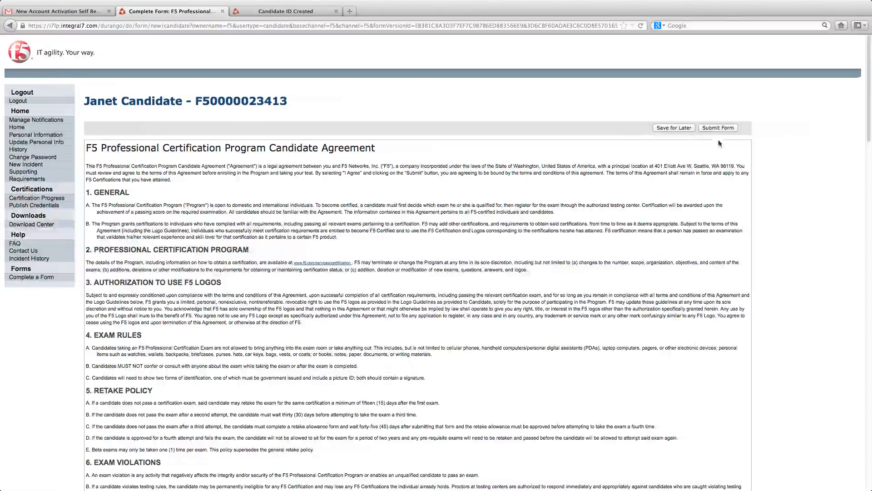
# Step: Submit the signed Candidate Agreement form and wait for the home page to reload
pyautogui.click(718, 127)
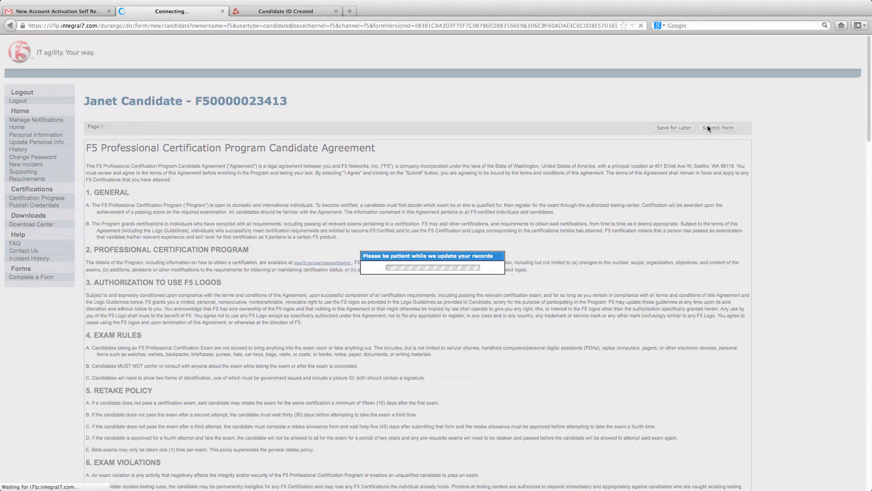
pyautogui.click(718, 128)
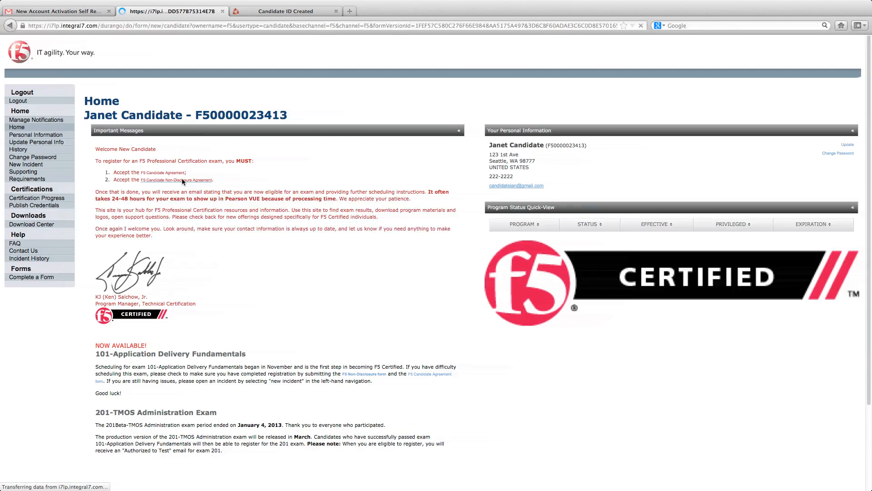
# Step: Go through the F5 Candidate Non-Disclosure Agreement and submit it to become exam eligible
pyautogui.click(174, 180)
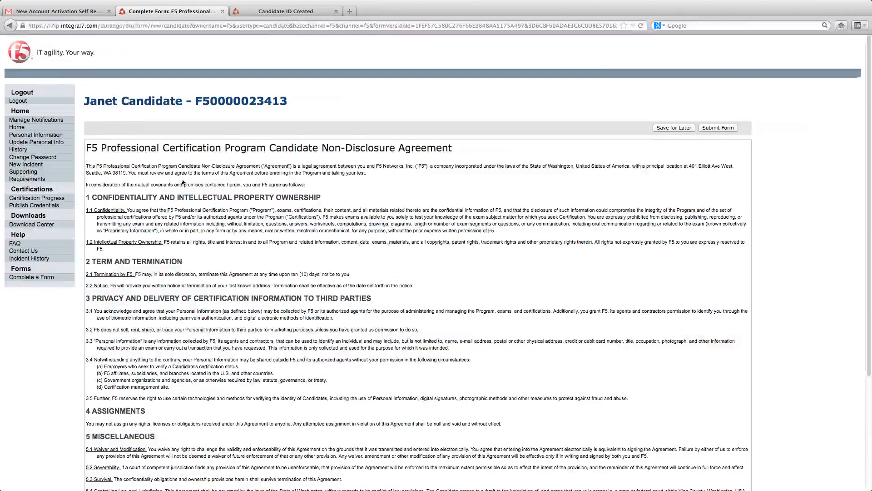
pyautogui.scroll(-3)
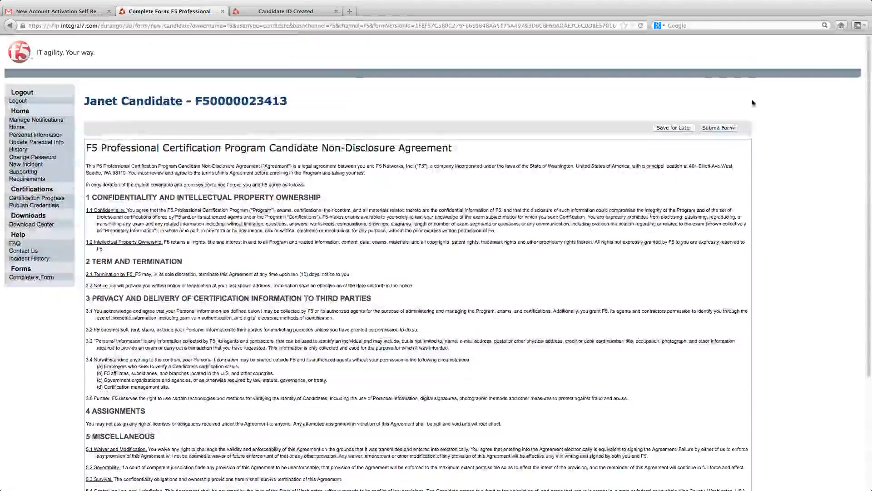
pyautogui.click(718, 127)
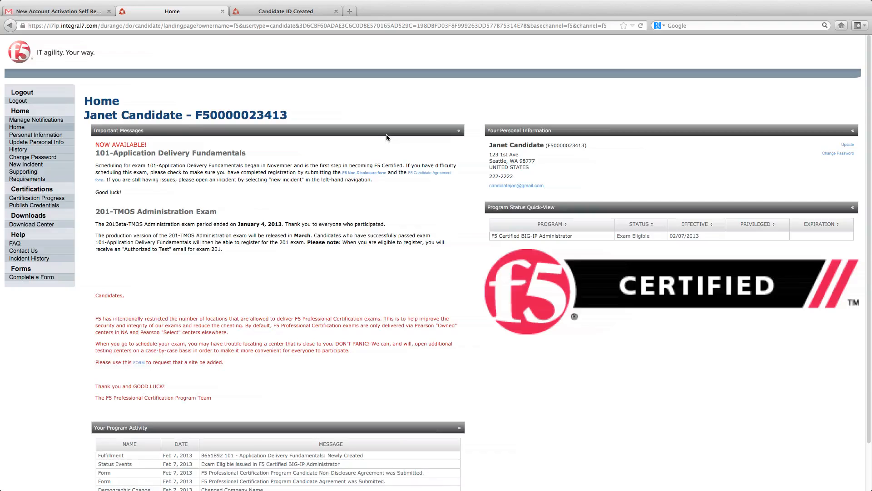
pyautogui.moveTo(380, 138)
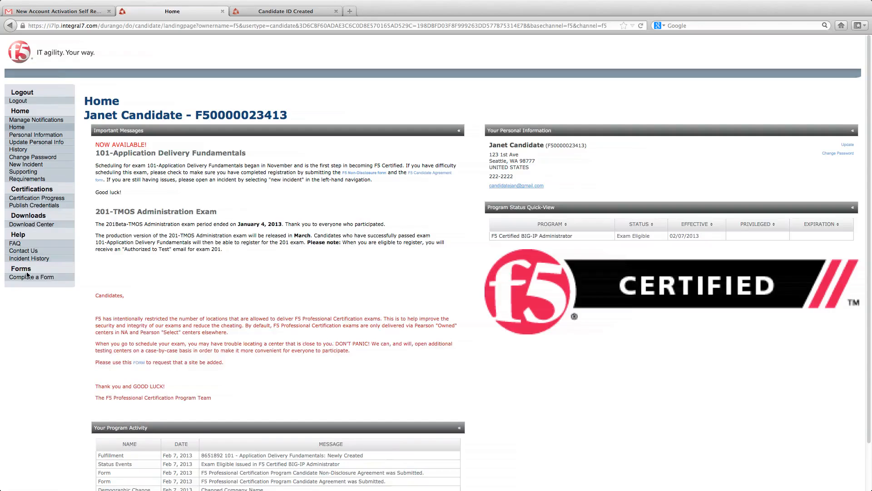
# Step: Go to Complete a Form under Forms in the left navigation
pyautogui.click(31, 277)
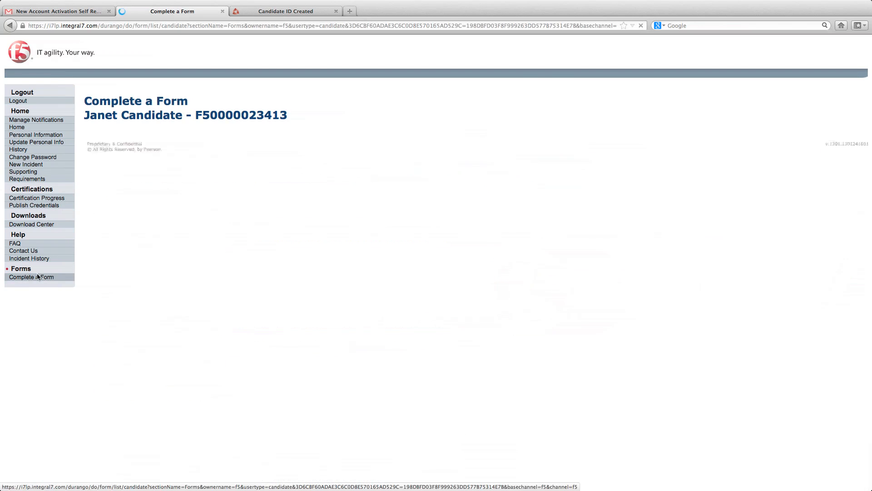
# Step: View the Completed Forms list showing both agreements approved, then switch to the Gmail inbox
pyautogui.click(211, 128)
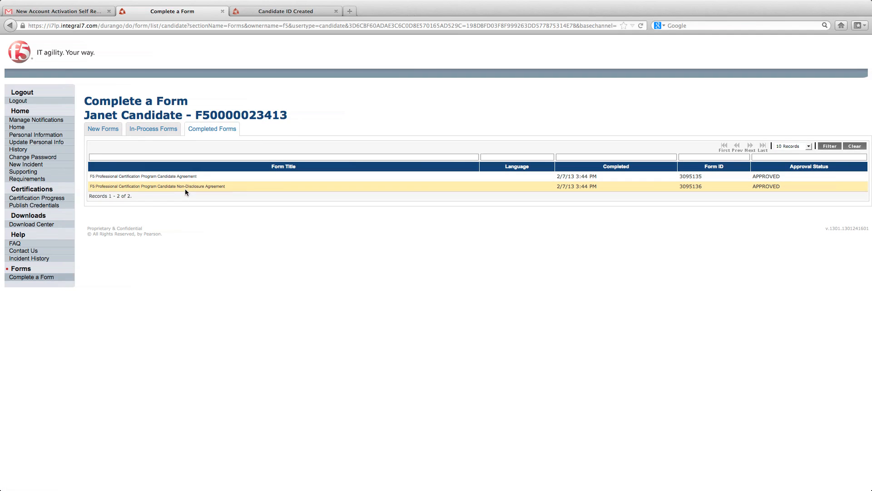
pyautogui.moveTo(175, 192)
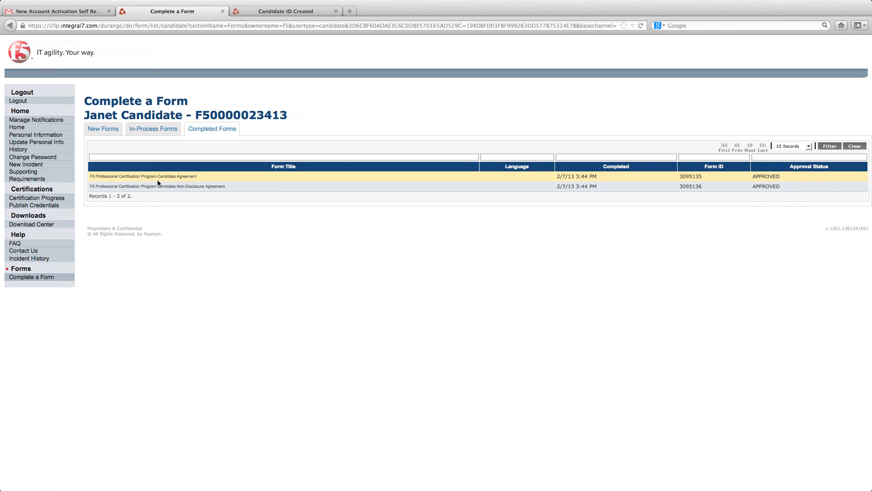
pyautogui.click(56, 10)
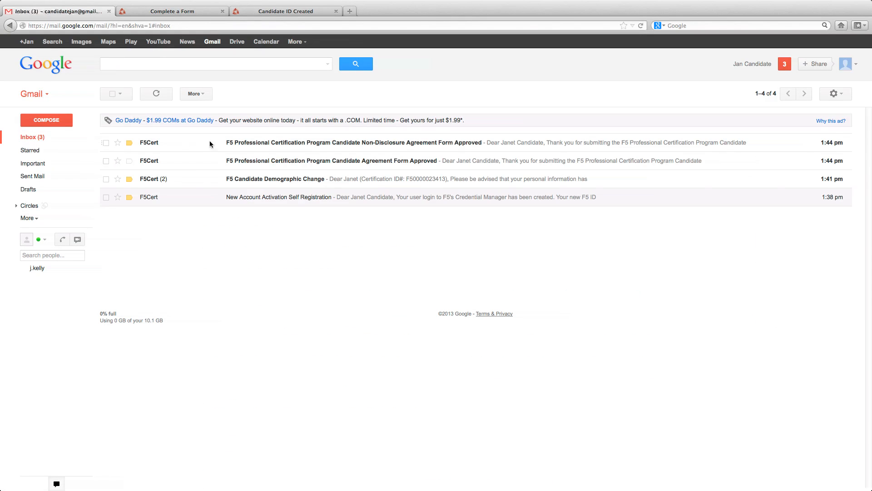
# Step: After seeing the F5Cert approval emails, return to the completed forms list
pyautogui.click(172, 11)
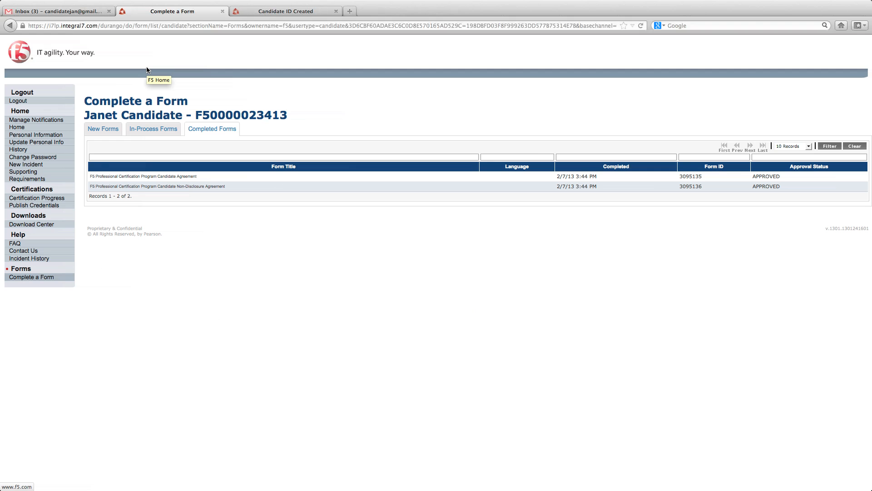